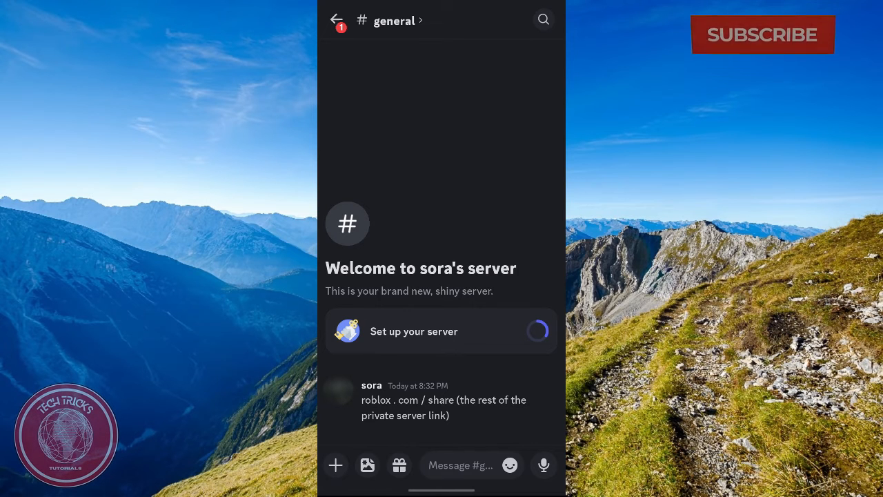
Copy the Roblox private server link from the Discord message and paste it into Google search
left_click(762, 34)
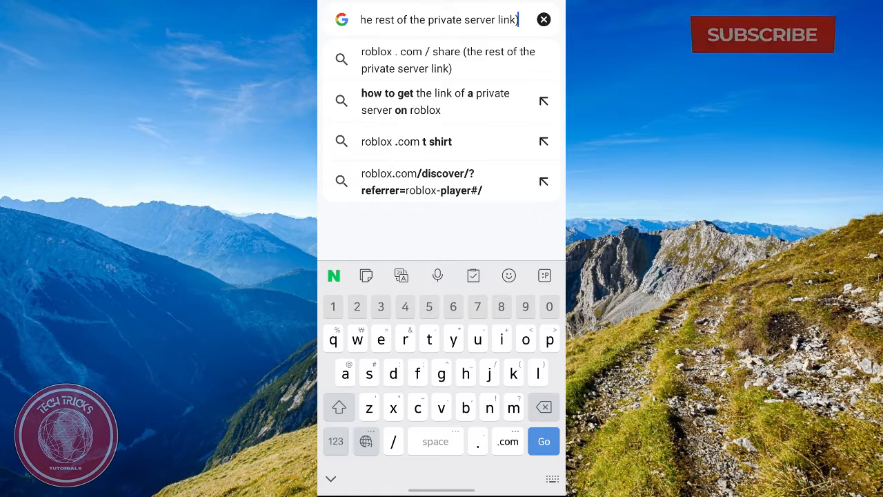
Submit the Google search for the pasted Roblox share link and view the results page
left_click(762, 34)
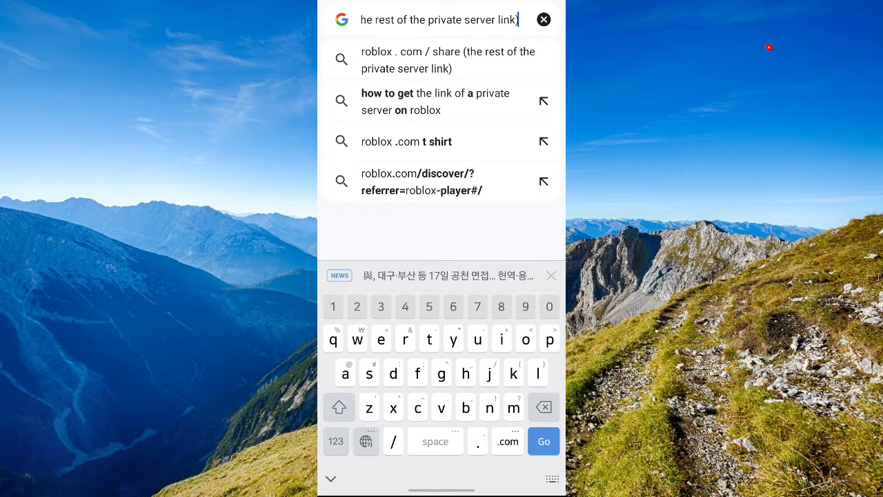
left_click(440, 61)
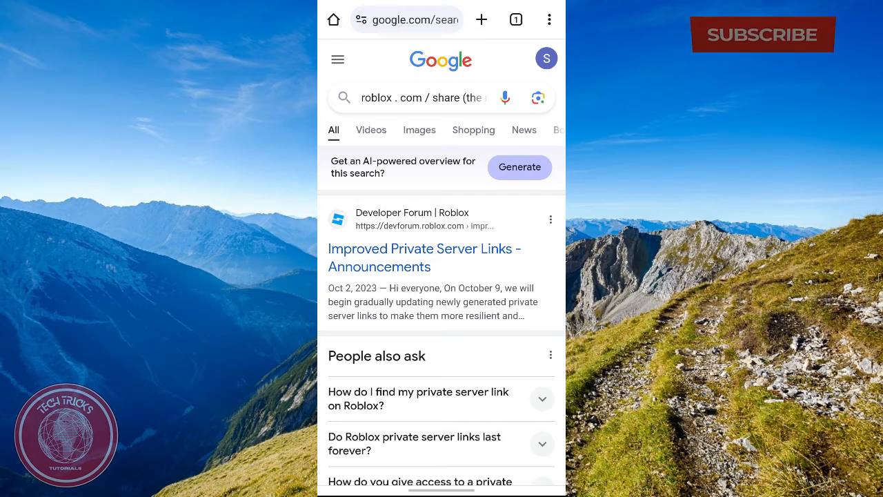
left_click(762, 34)
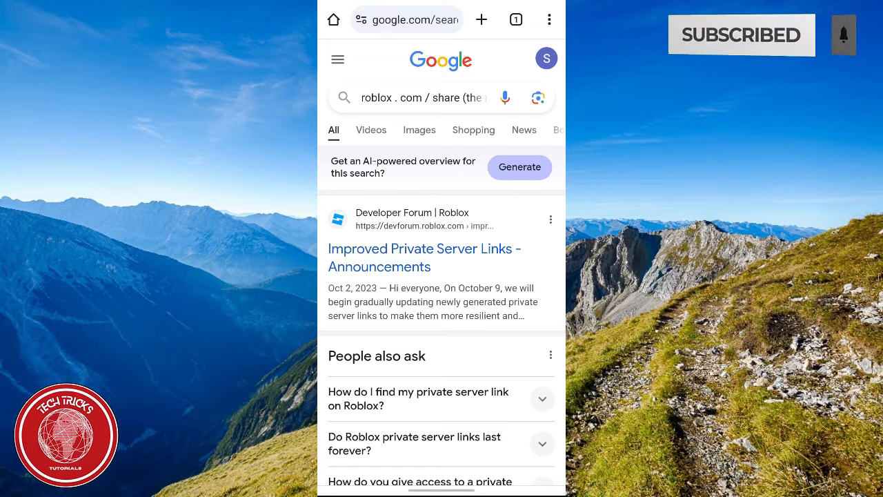